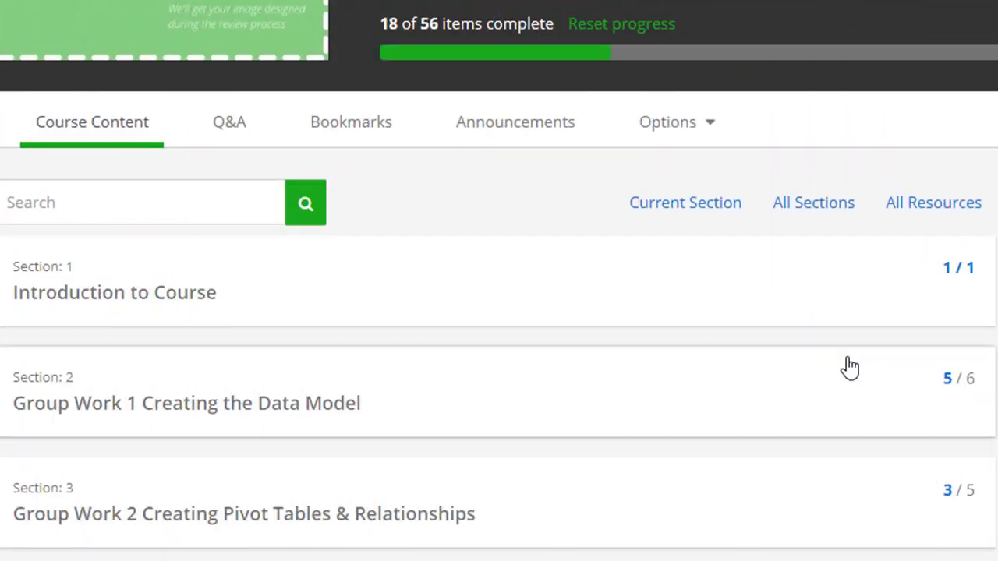
mouse_move(303, 304)
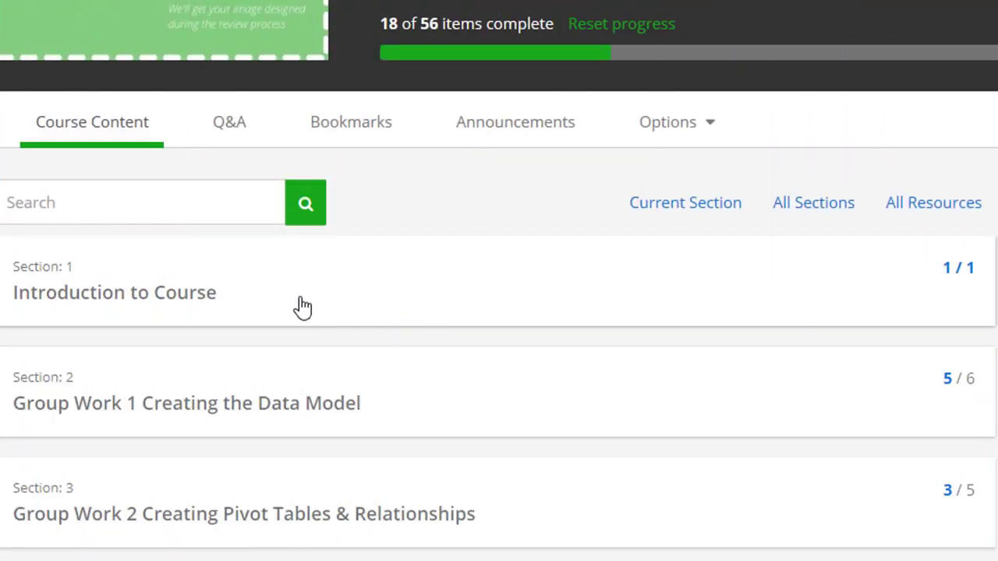
Step: Download the Section 1 course zip resource and save it into the Documents folder
left_click(114, 293)
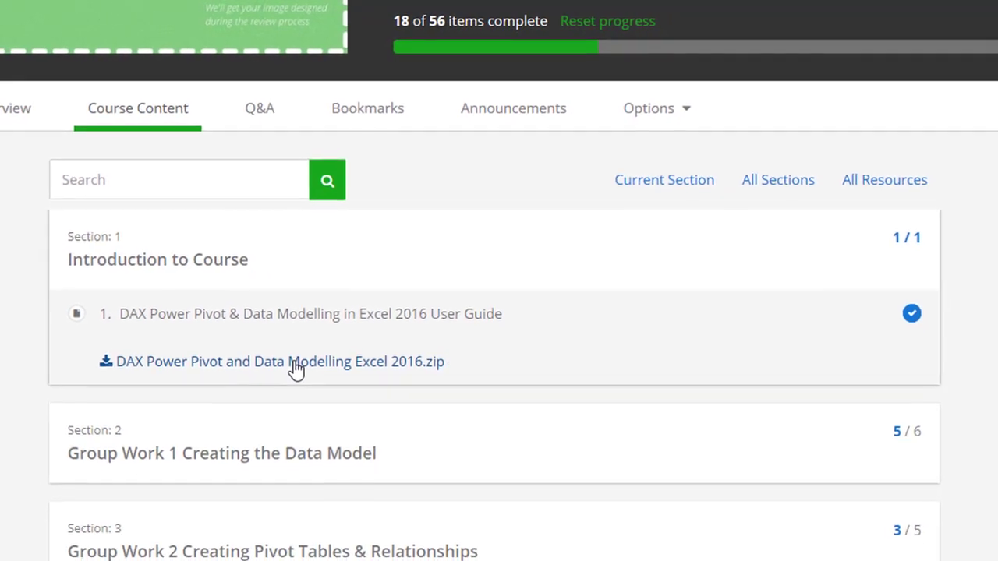
left_click(281, 362)
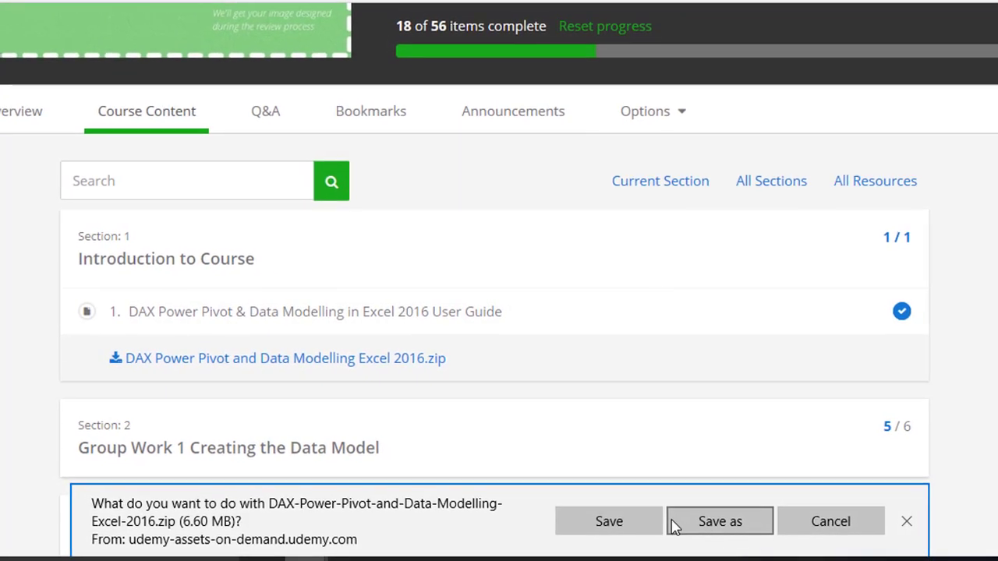
left_click(719, 521)
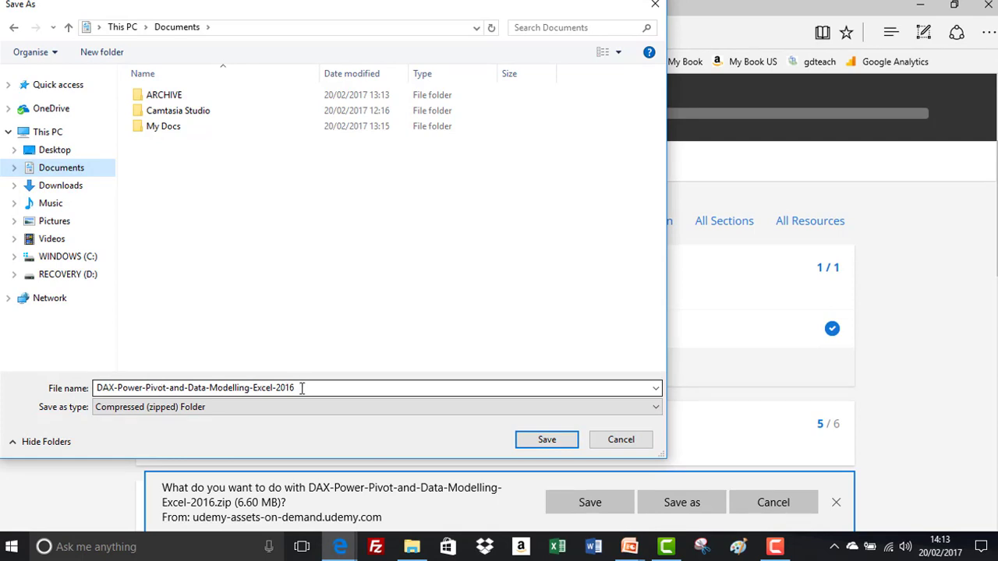
left_click(545, 440)
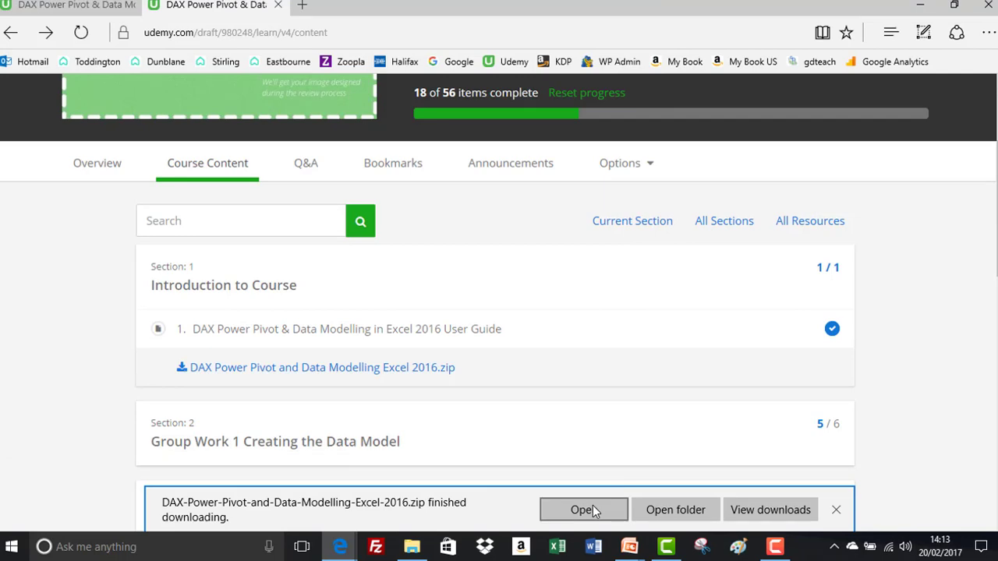
Step: Open the downloaded zip in Documents and launch the DAX Power Pivot user guide PDF inside it
left_click(580, 508)
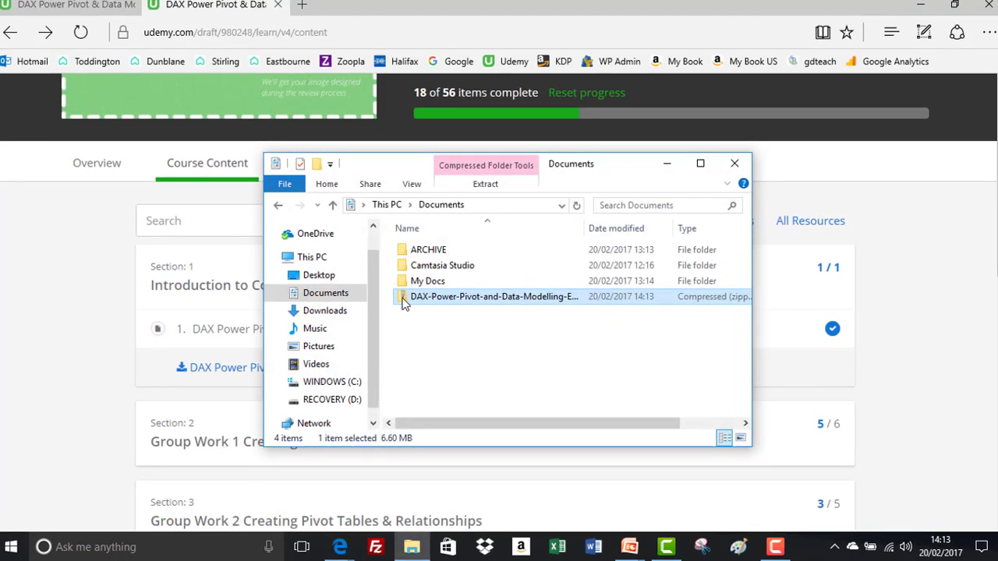
double_click(492, 296)
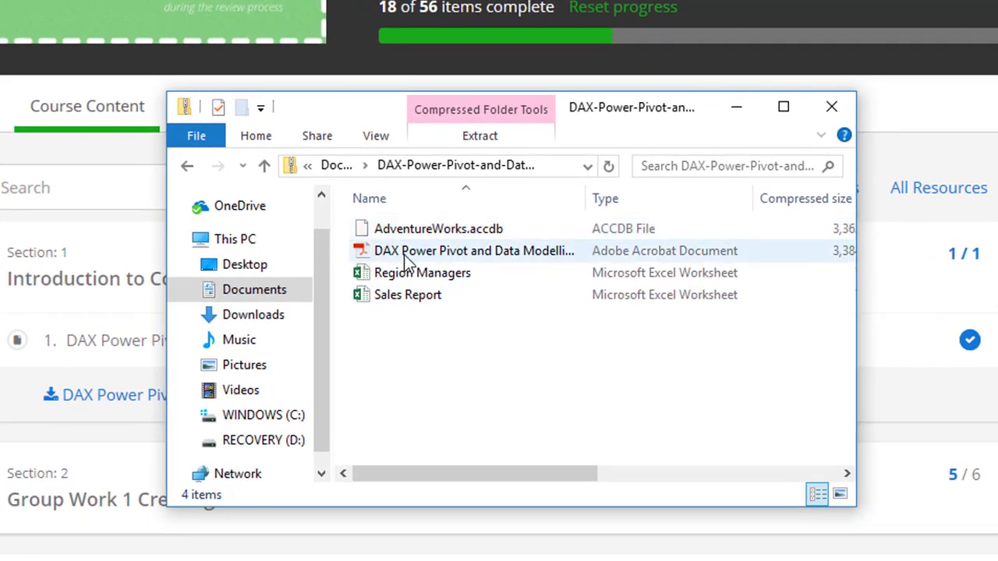
left_click(474, 249)
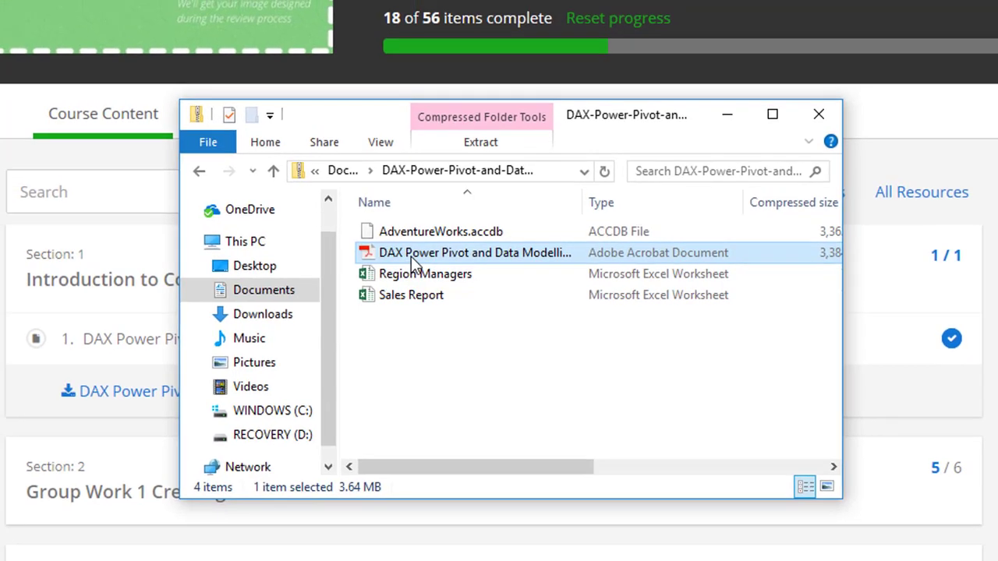
double_click(474, 253)
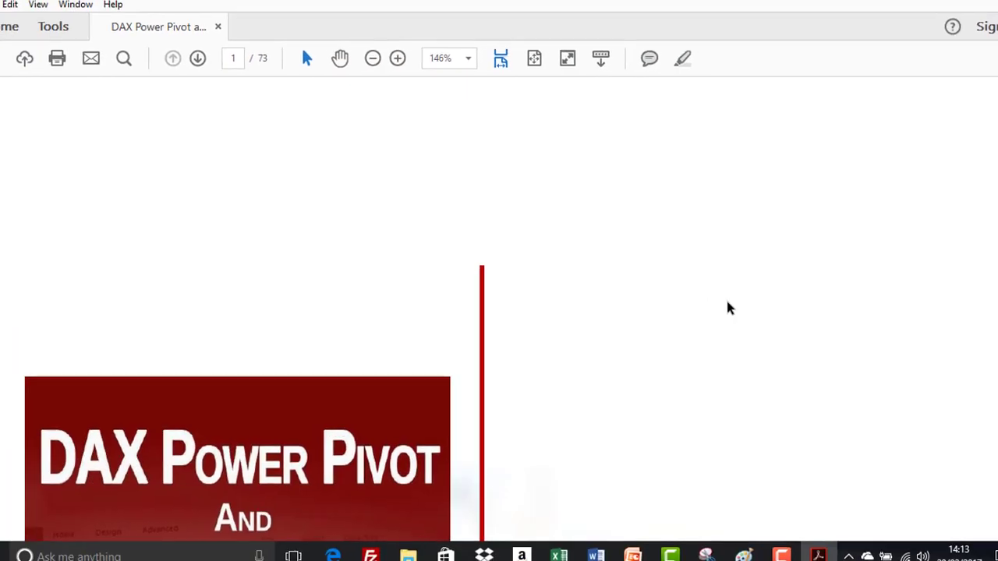
Step: Scroll through the guide's cover page down to its Table of Contents
left_click(373, 58)
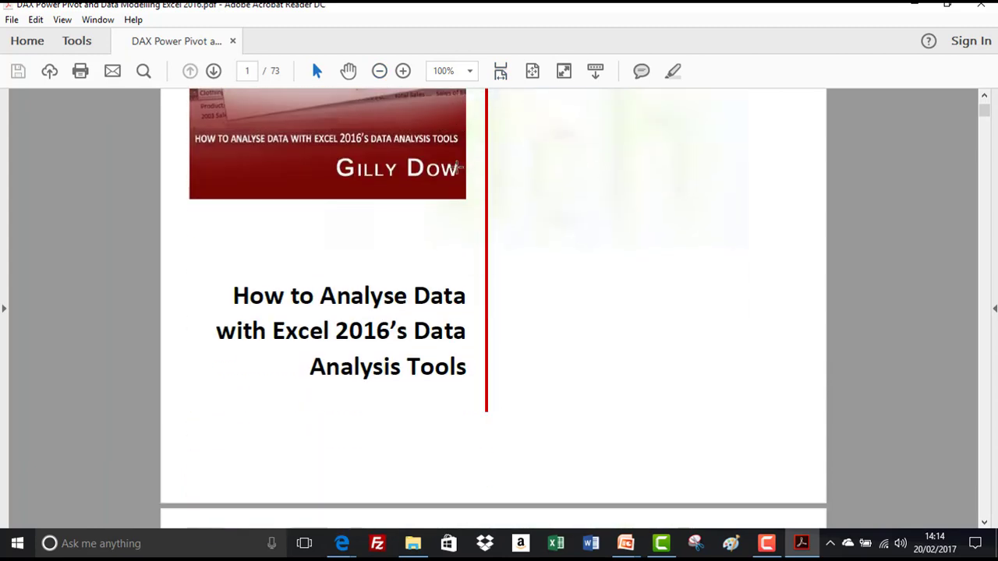
scroll("down", 3)
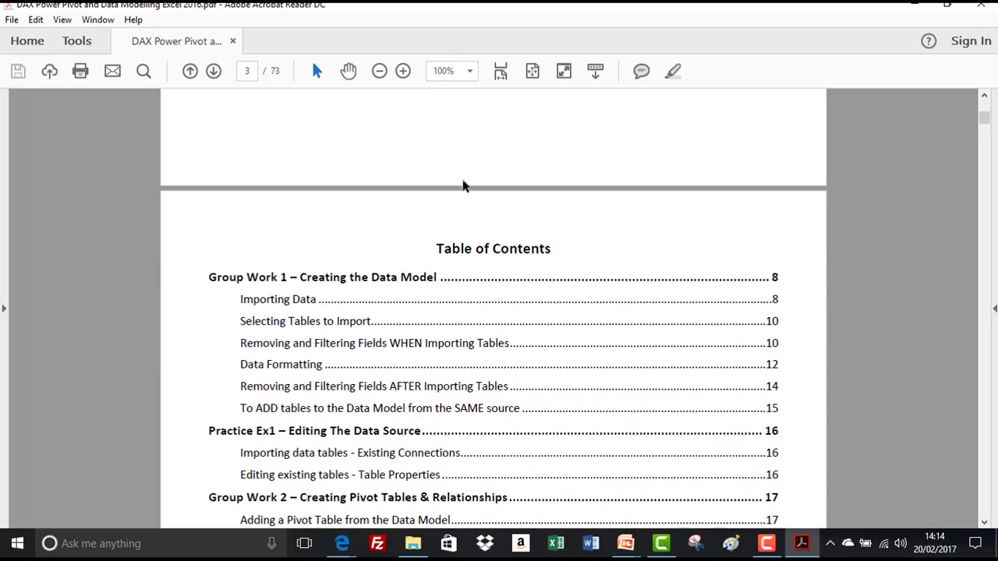
scroll("down", 3)
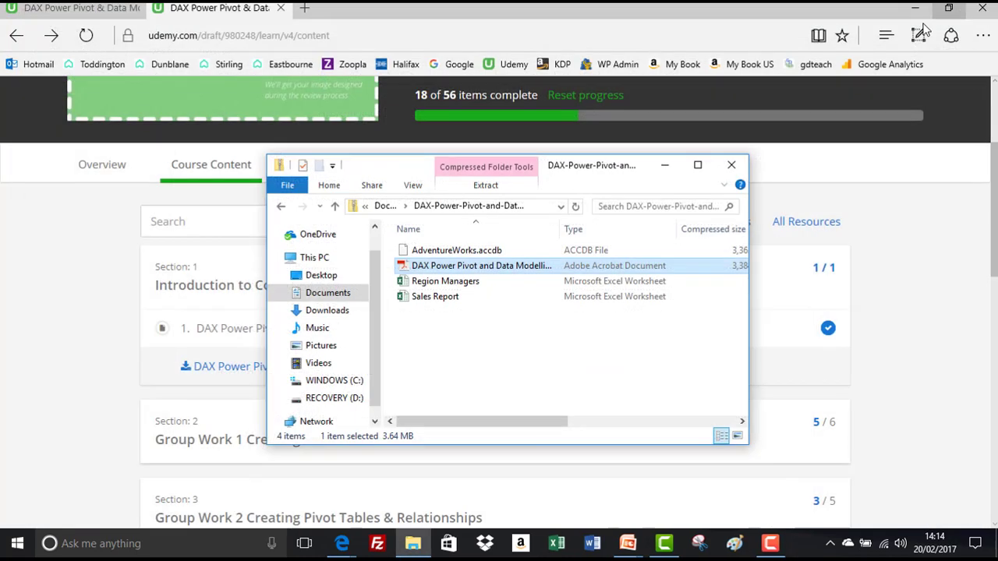
Step: Open the Sales Report workbook from the zip folder in Excel
left_click(434, 297)
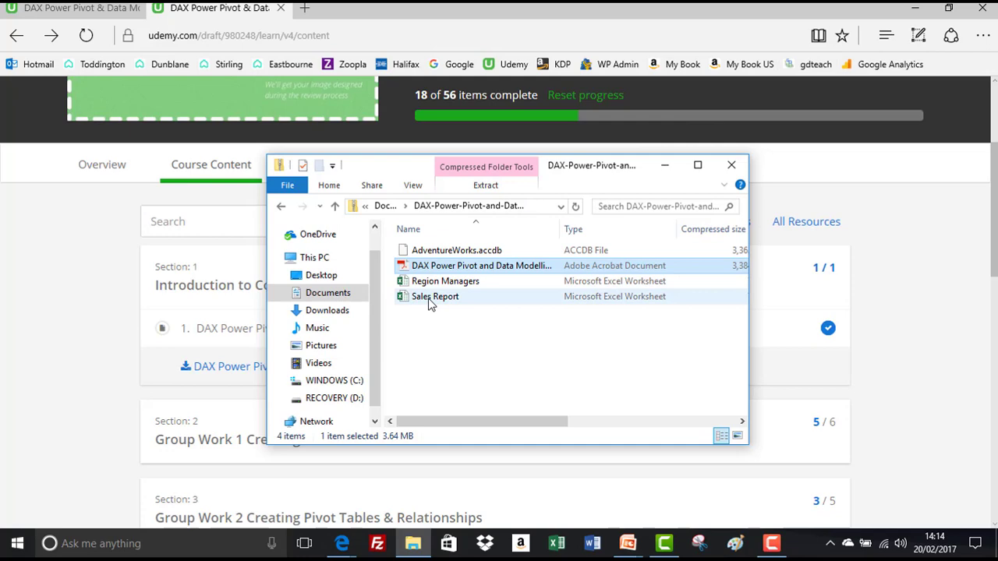
left_click(435, 297)
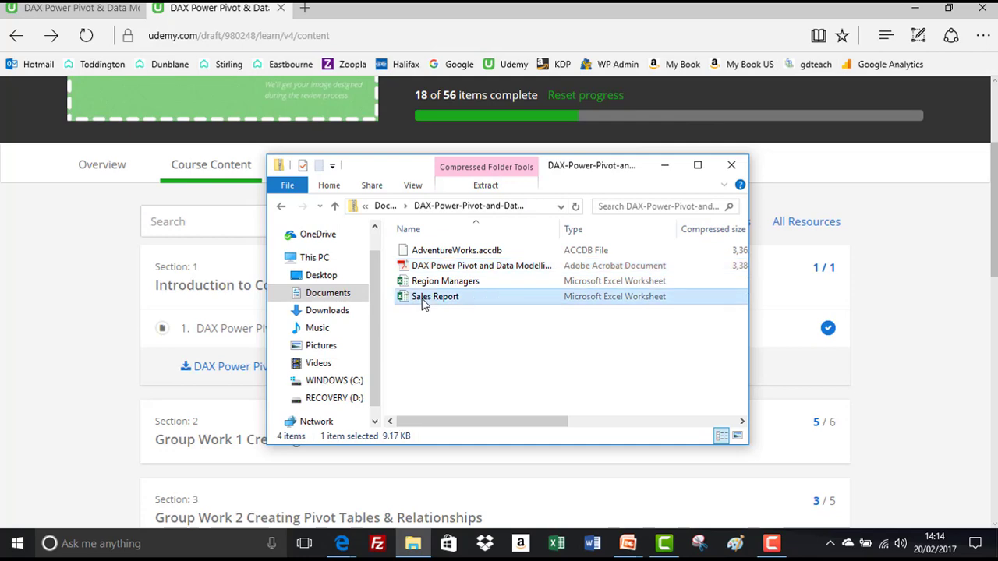
double_click(435, 296)
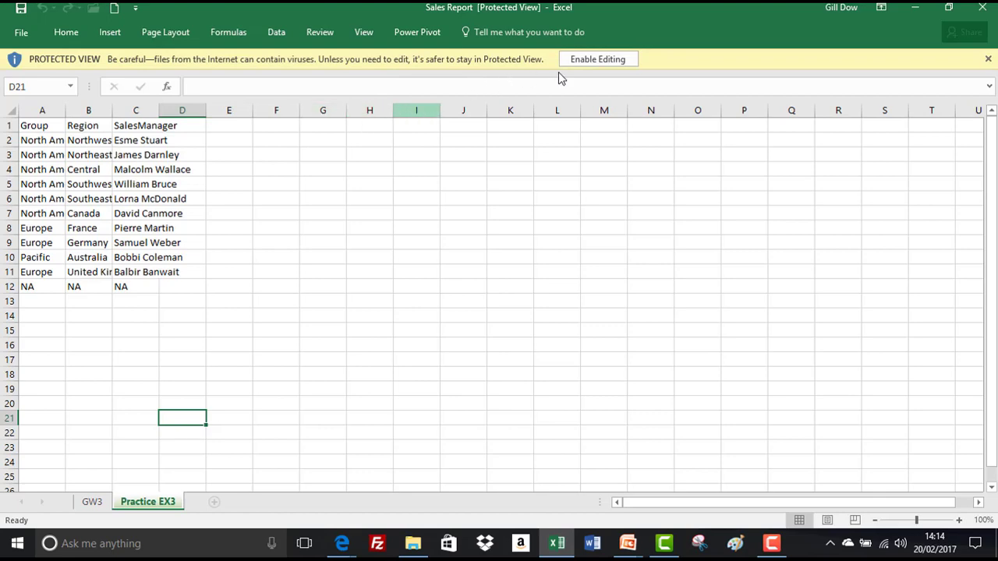
Step: Enable editing, review the GW3 region managers sheet, then return to Practice EX3
left_click(597, 59)
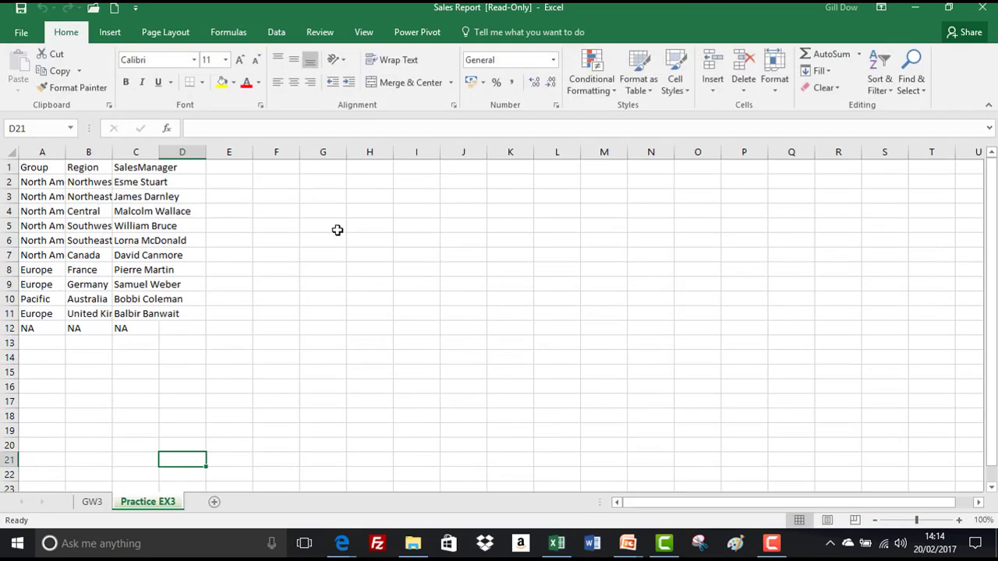
left_click(92, 502)
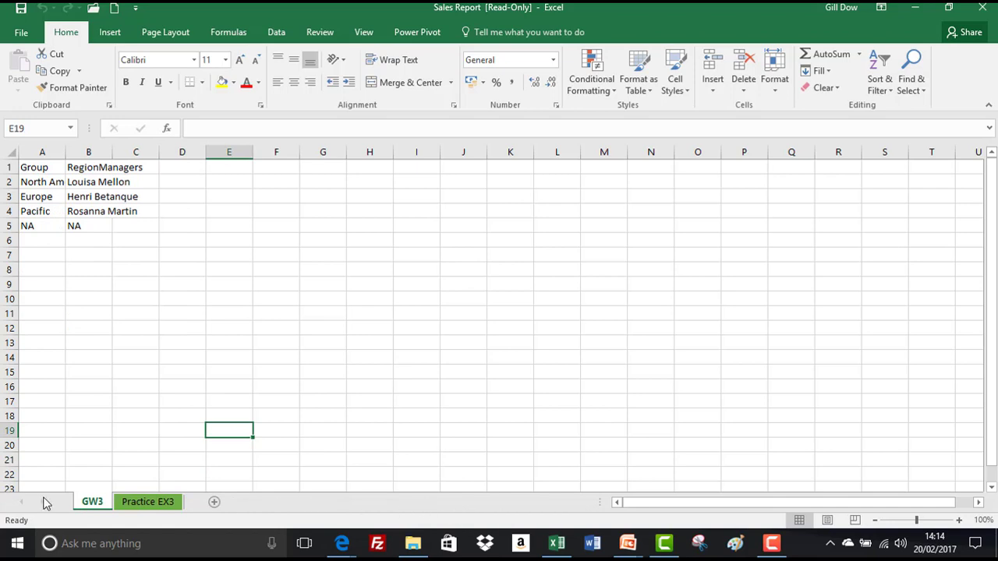
mouse_move(413, 502)
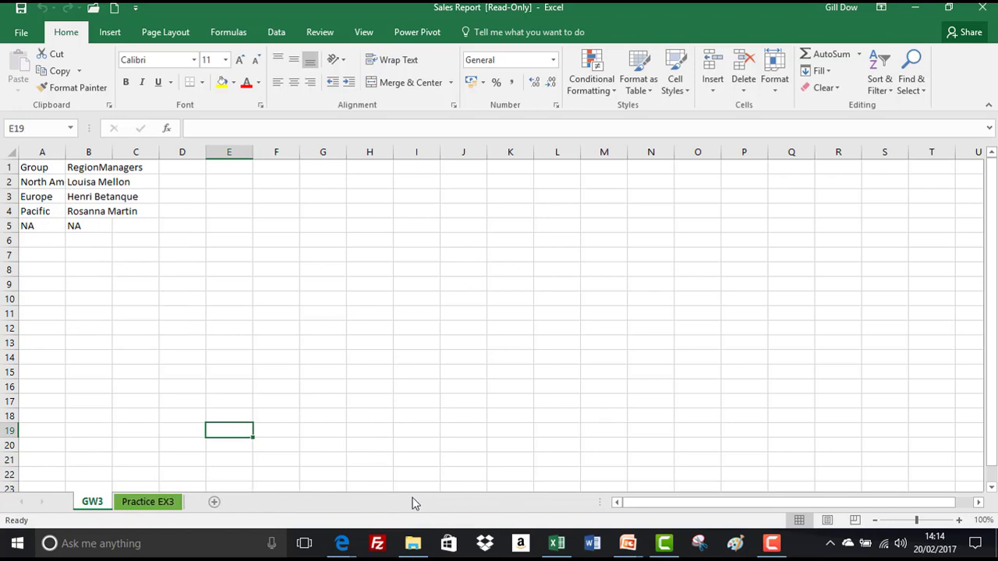
left_click(146, 503)
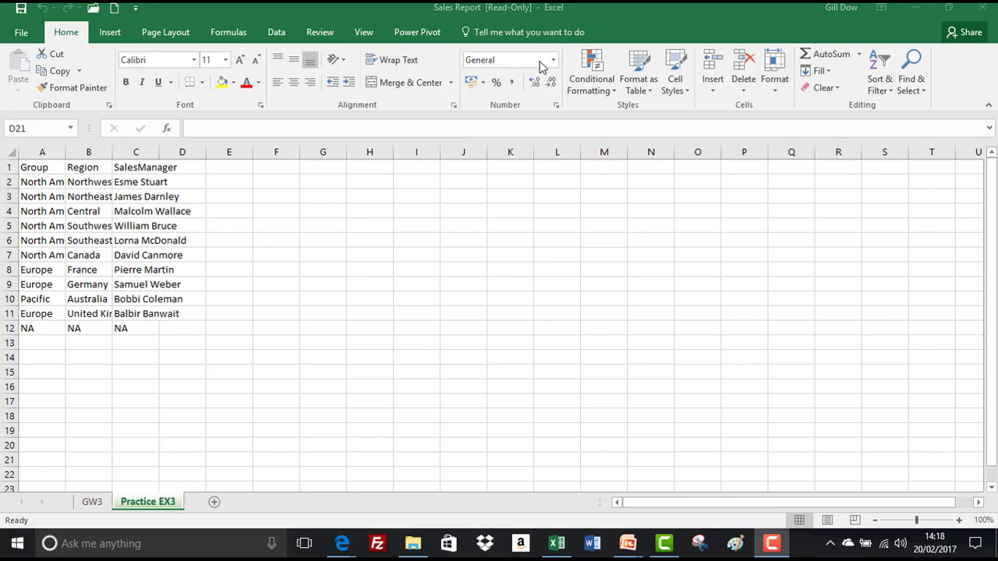
mouse_move(465, 17)
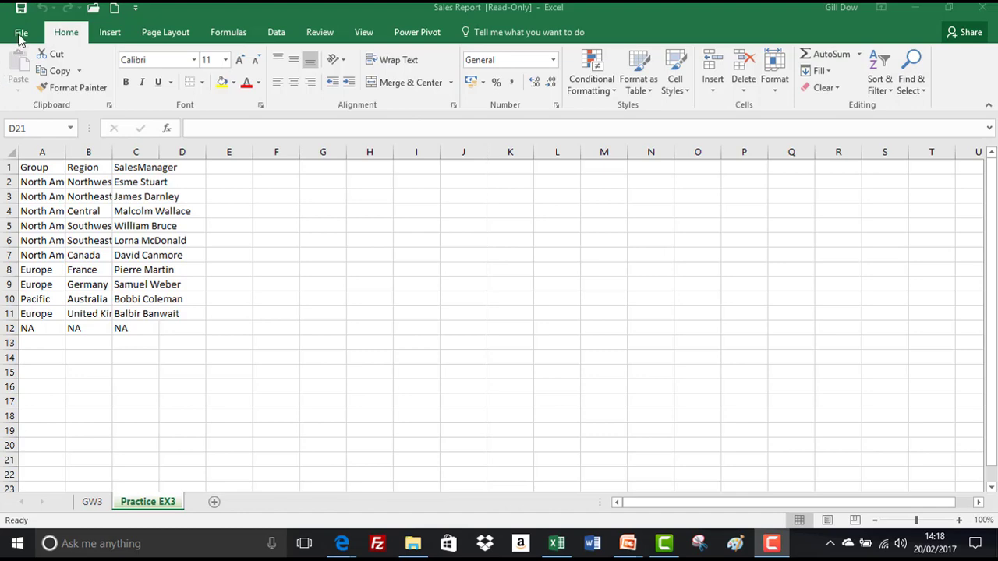
Step: Save the workbook to Documents as Sales Report PRACTICE via Save As
left_click(22, 31)
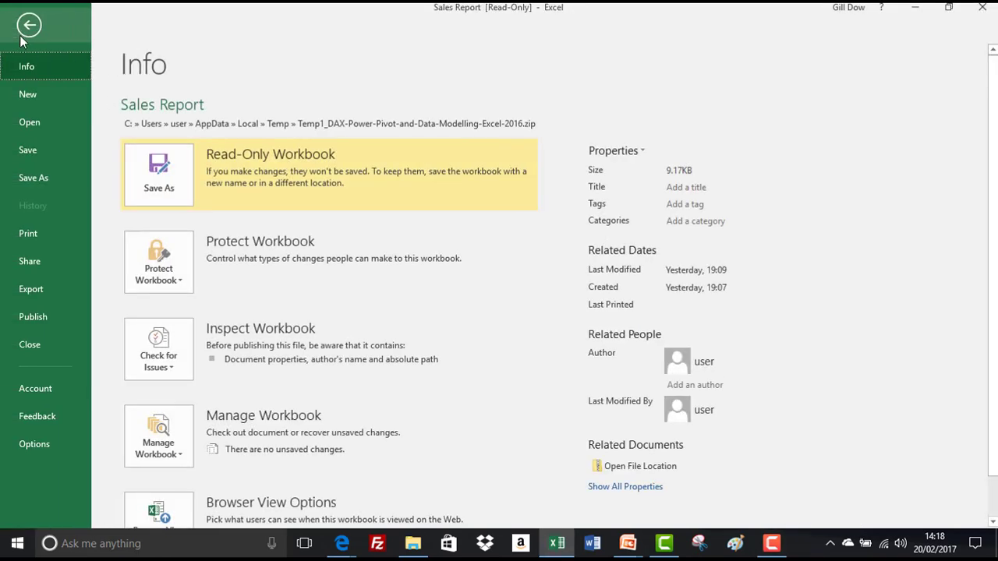
left_click(35, 177)
type("s")
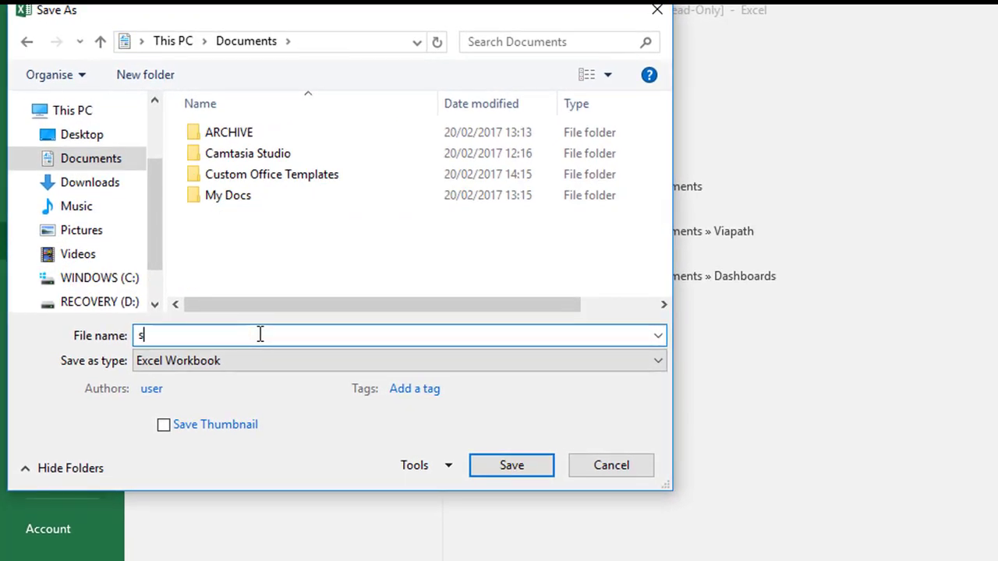
type("ales Report P")
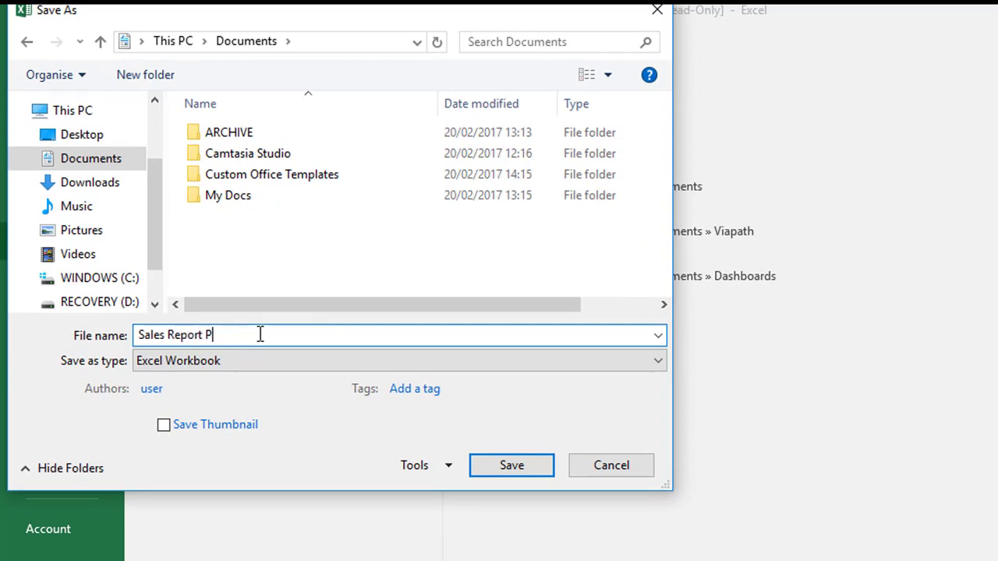
type("RACTICE")
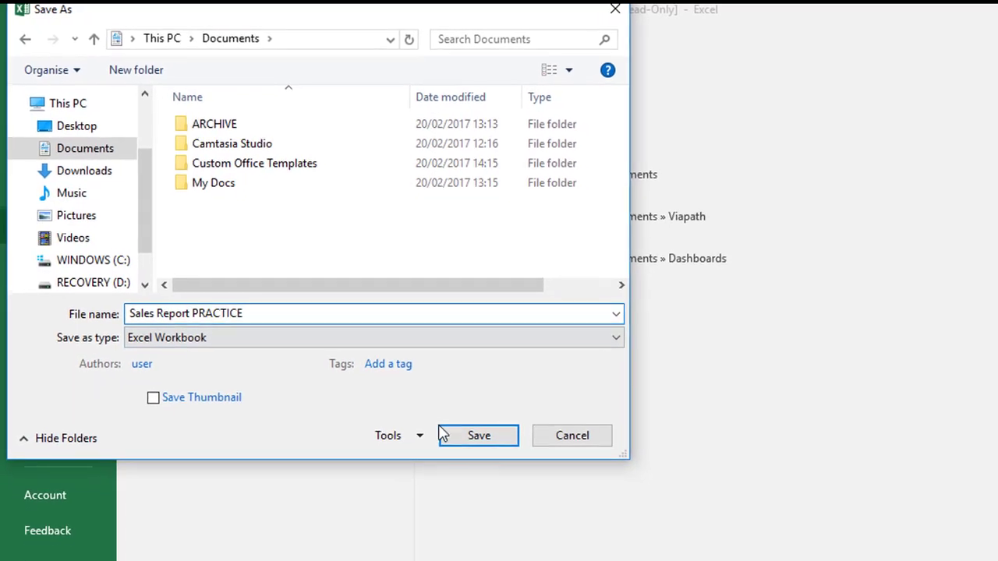
left_click(479, 435)
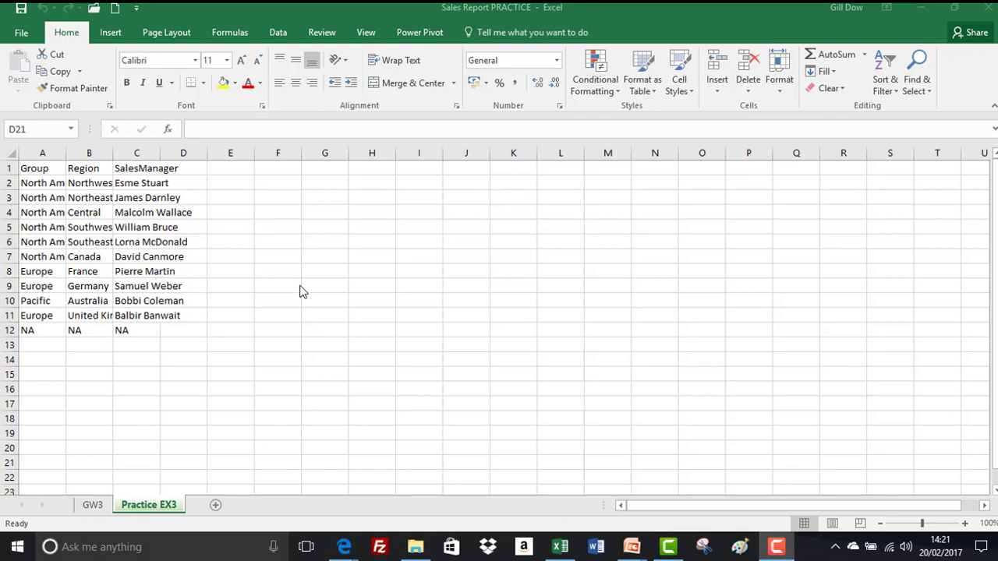
mouse_move(393, 344)
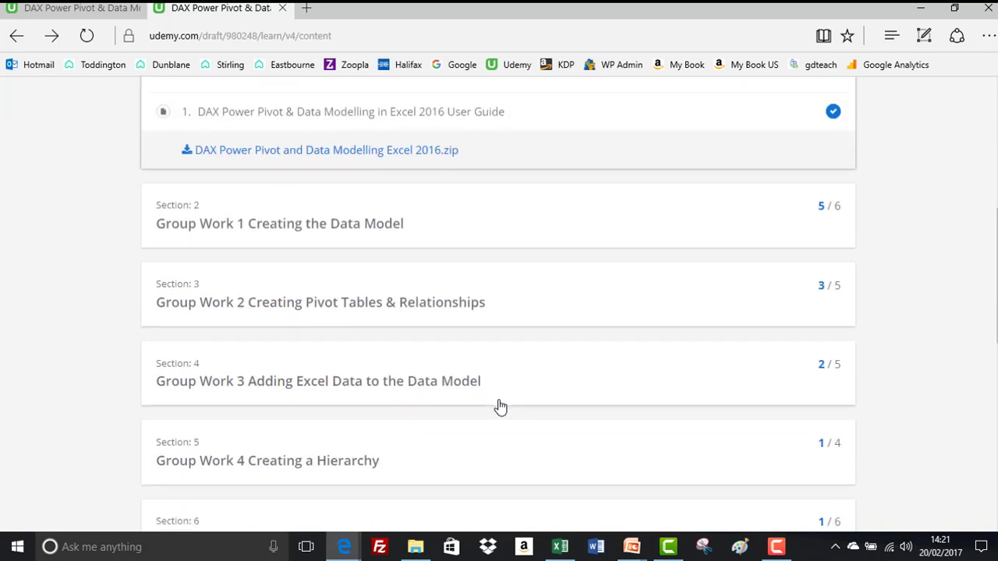
mouse_move(381, 240)
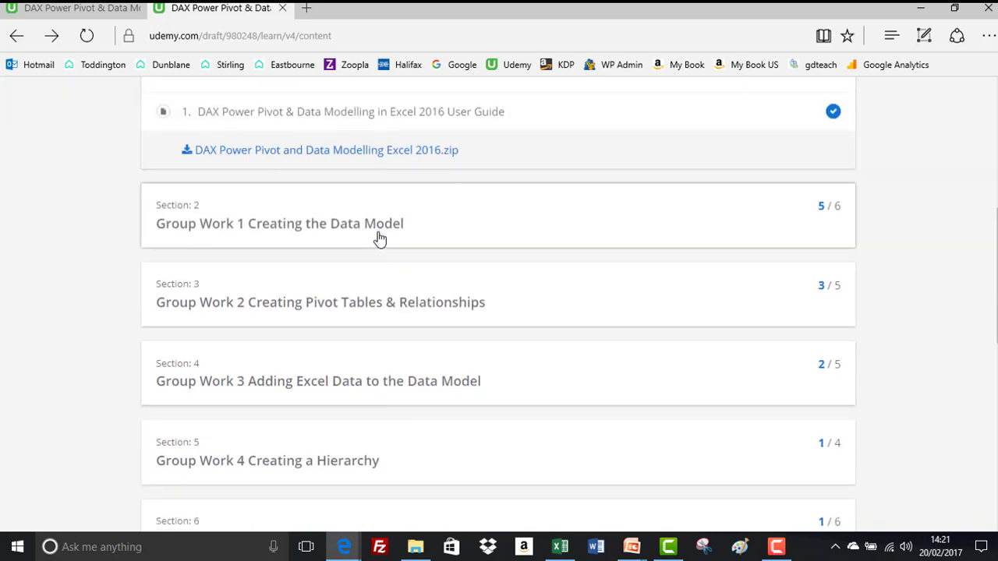
mouse_move(387, 243)
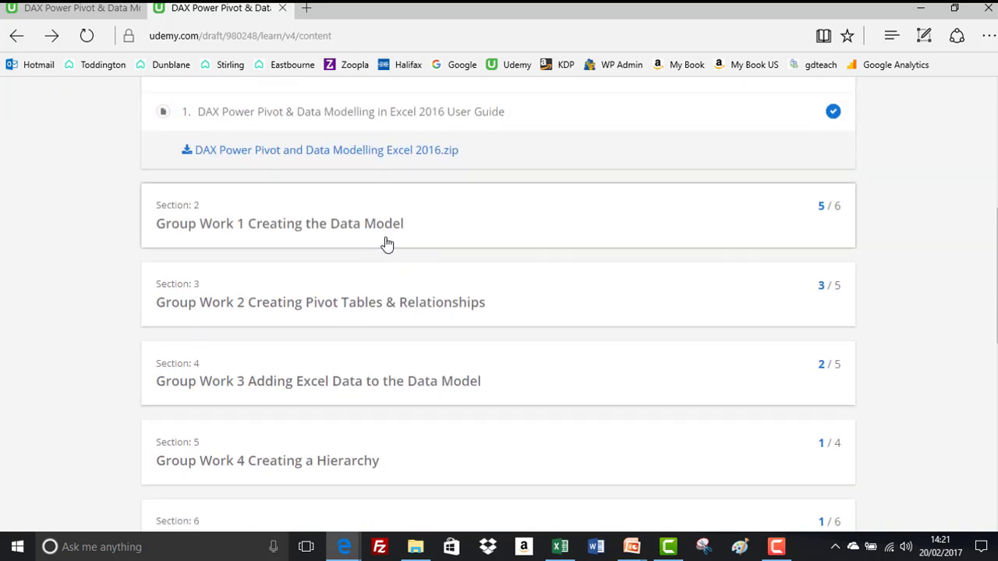